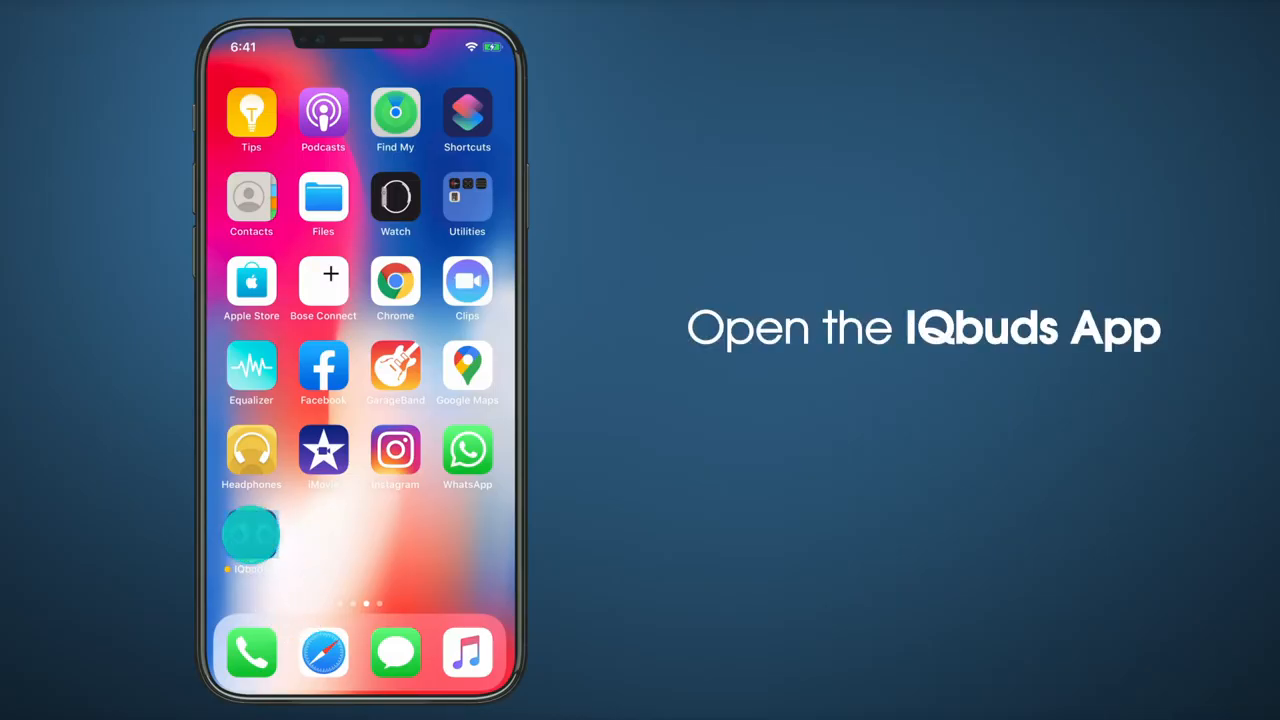
# Launch IQbuds and go to the World screen showing the Workout preset and volume dial
pyautogui.click(251, 530)
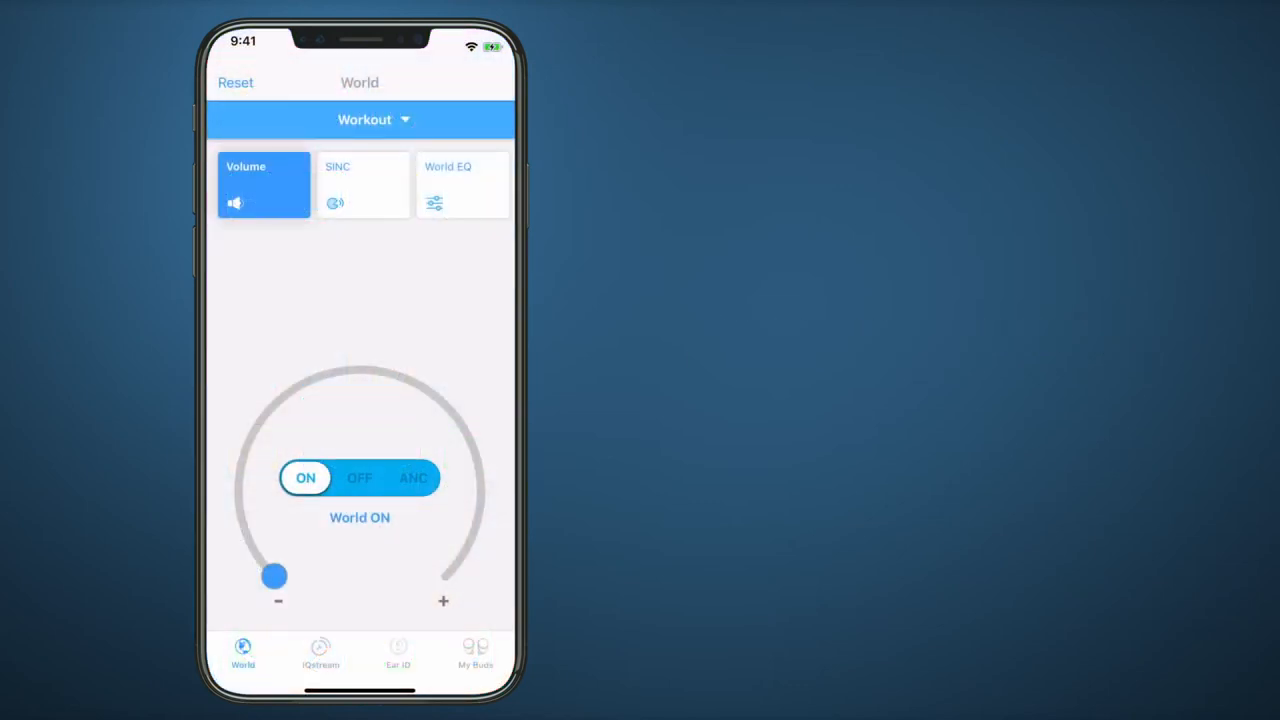
pyautogui.click(242, 655)
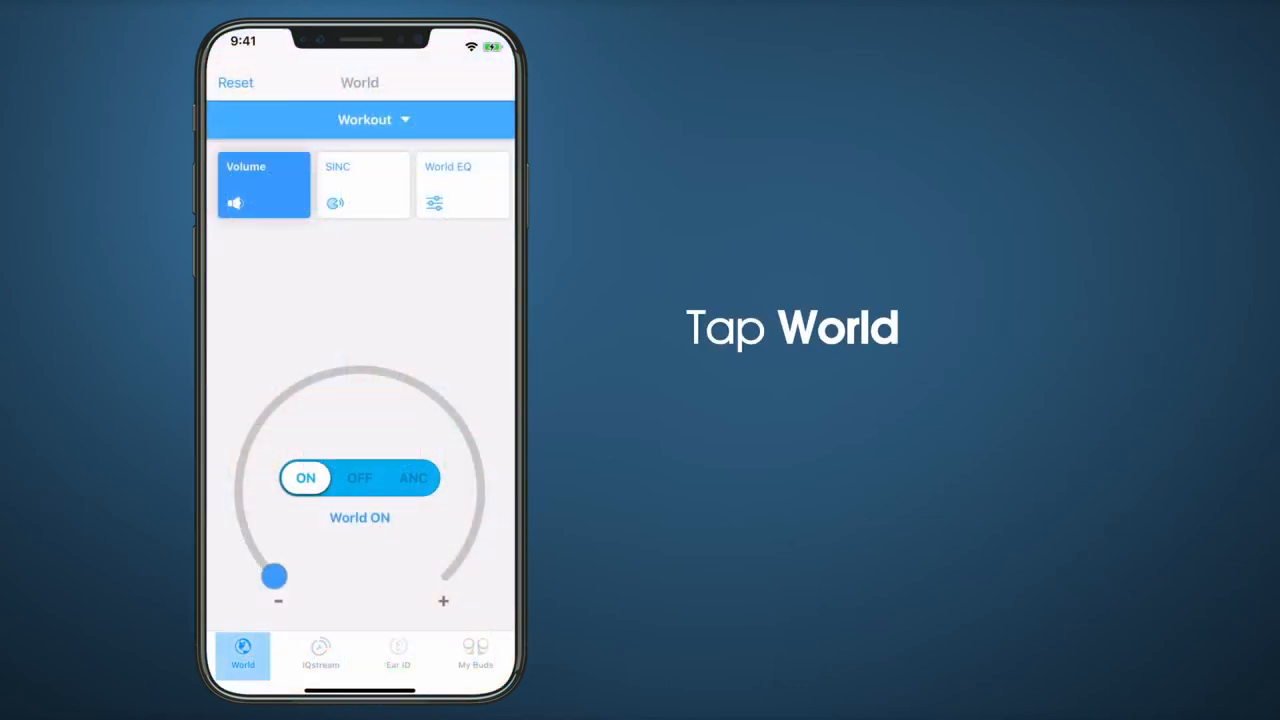
pyautogui.click(242, 655)
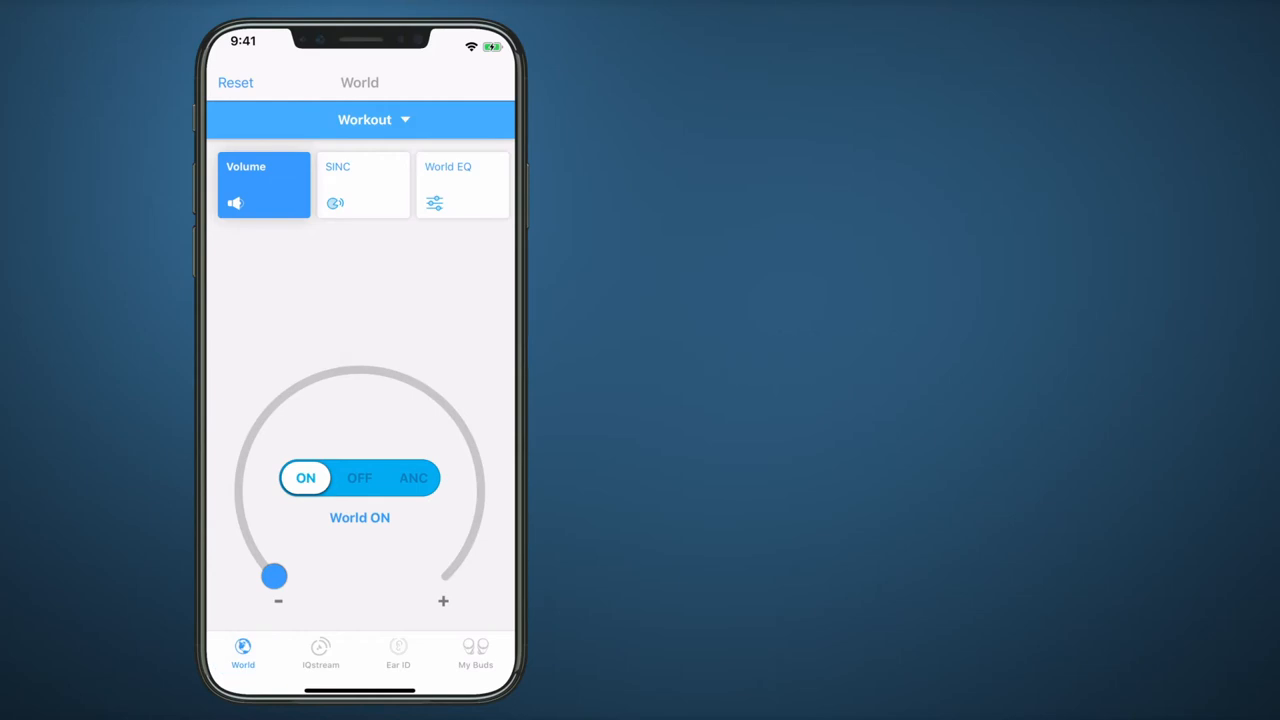
# Drag the volume dial clockwise to raise real-world volume to maximum
pyautogui.moveTo(275, 575); pyautogui.dragTo(248, 443)
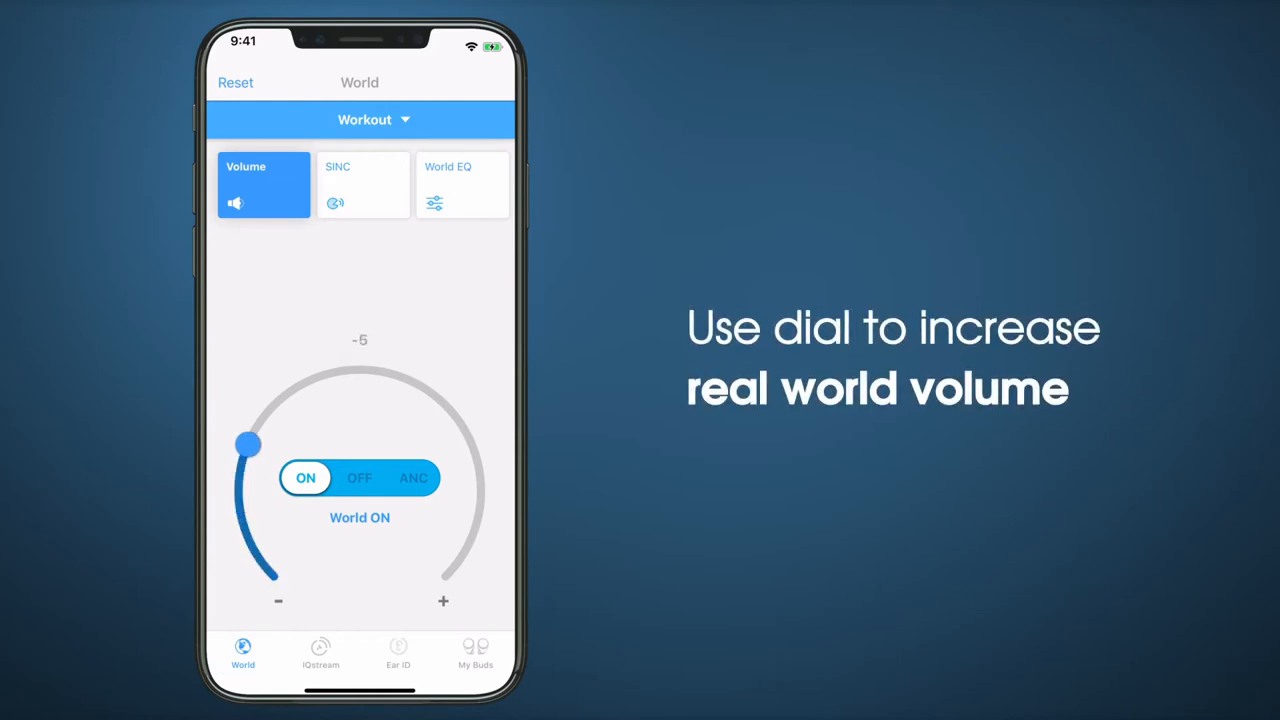
pyautogui.moveTo(248, 444); pyautogui.dragTo(437, 398)
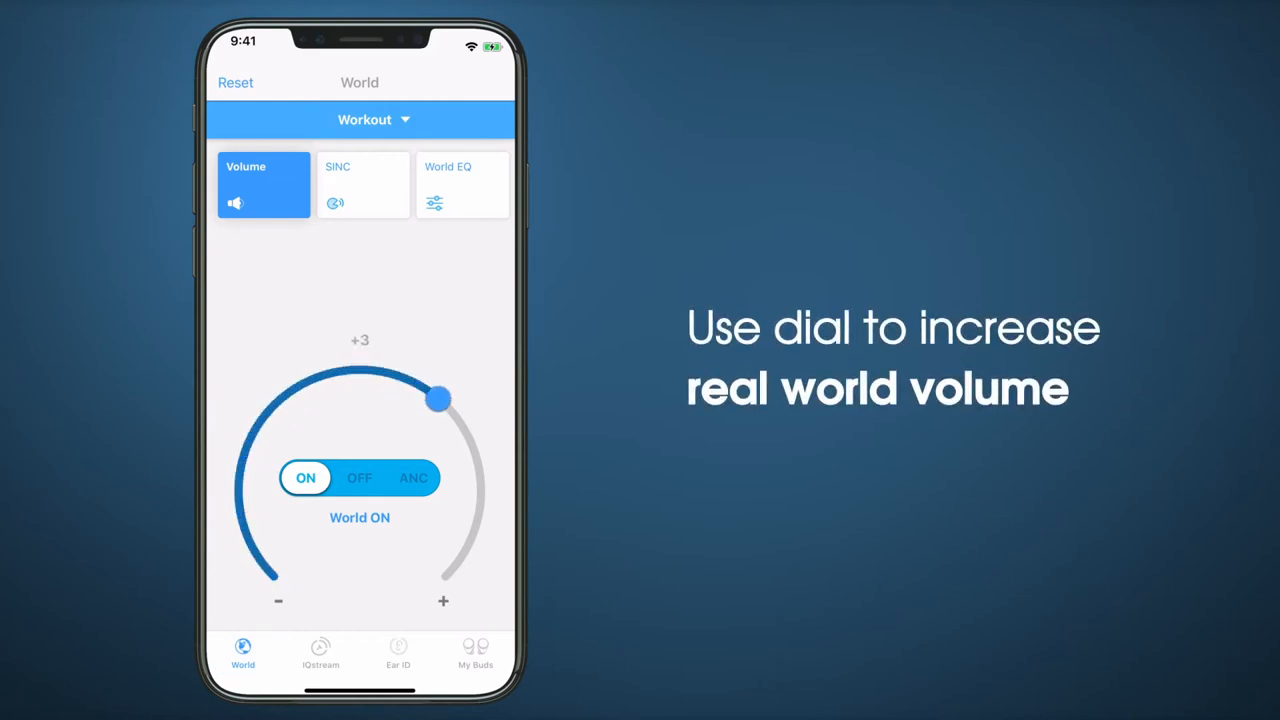
pyautogui.moveTo(437, 398); pyautogui.dragTo(444, 575)
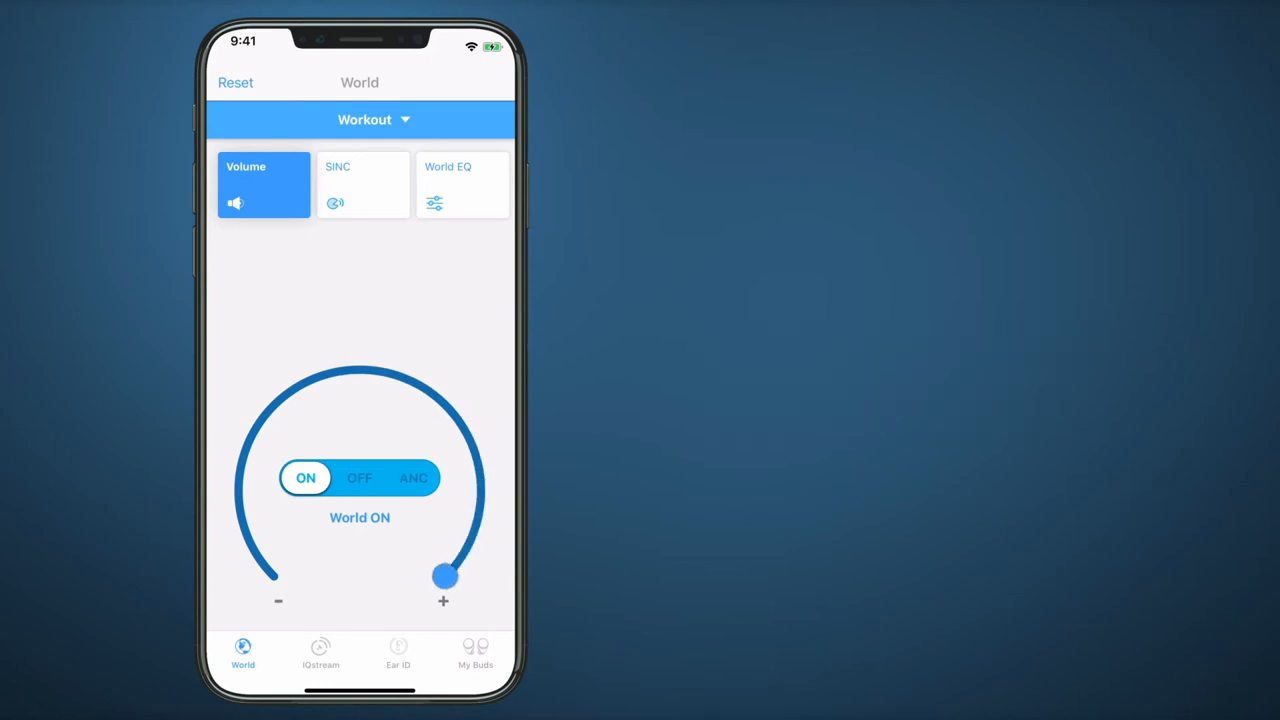
# Drag the volume dial back counter-clockwise to lower the real-world volume
pyautogui.moveTo(445, 575); pyautogui.dragTo(388, 372)
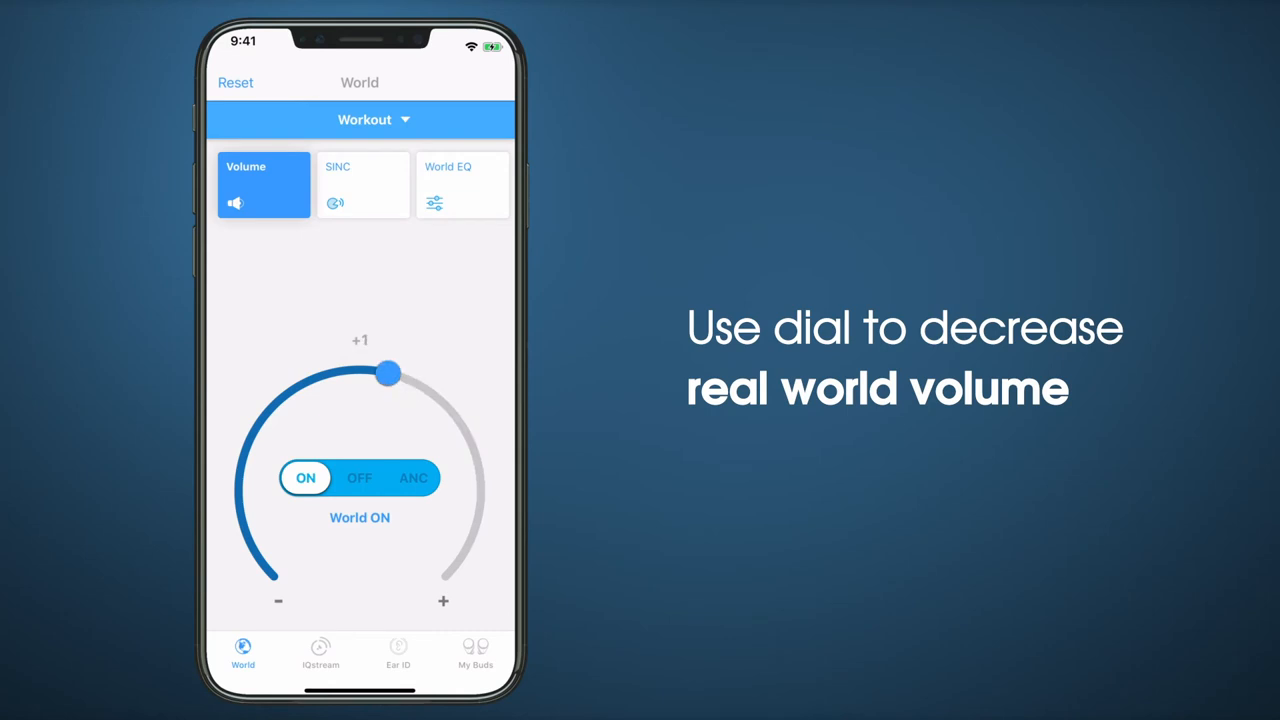
pyautogui.moveTo(388, 373); pyautogui.dragTo(257, 556)
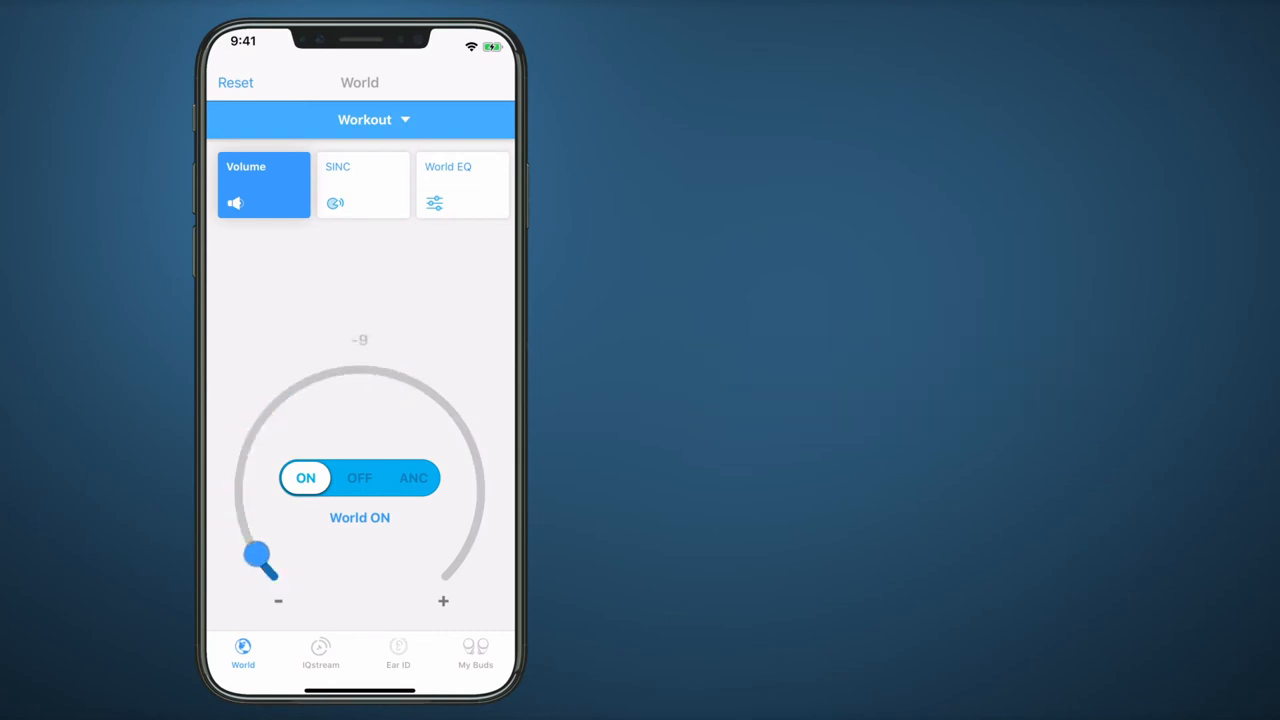
pyautogui.moveTo(258, 558); pyautogui.dragTo(360, 370)
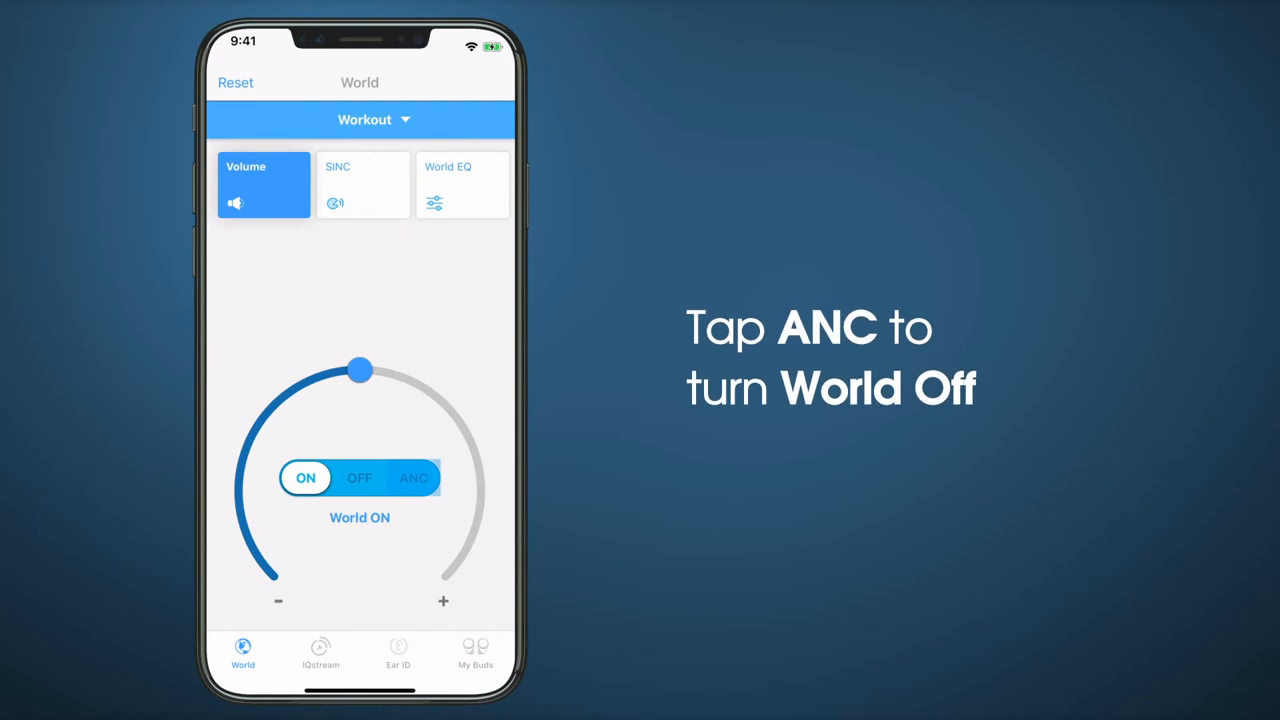
pyautogui.click(413, 477)
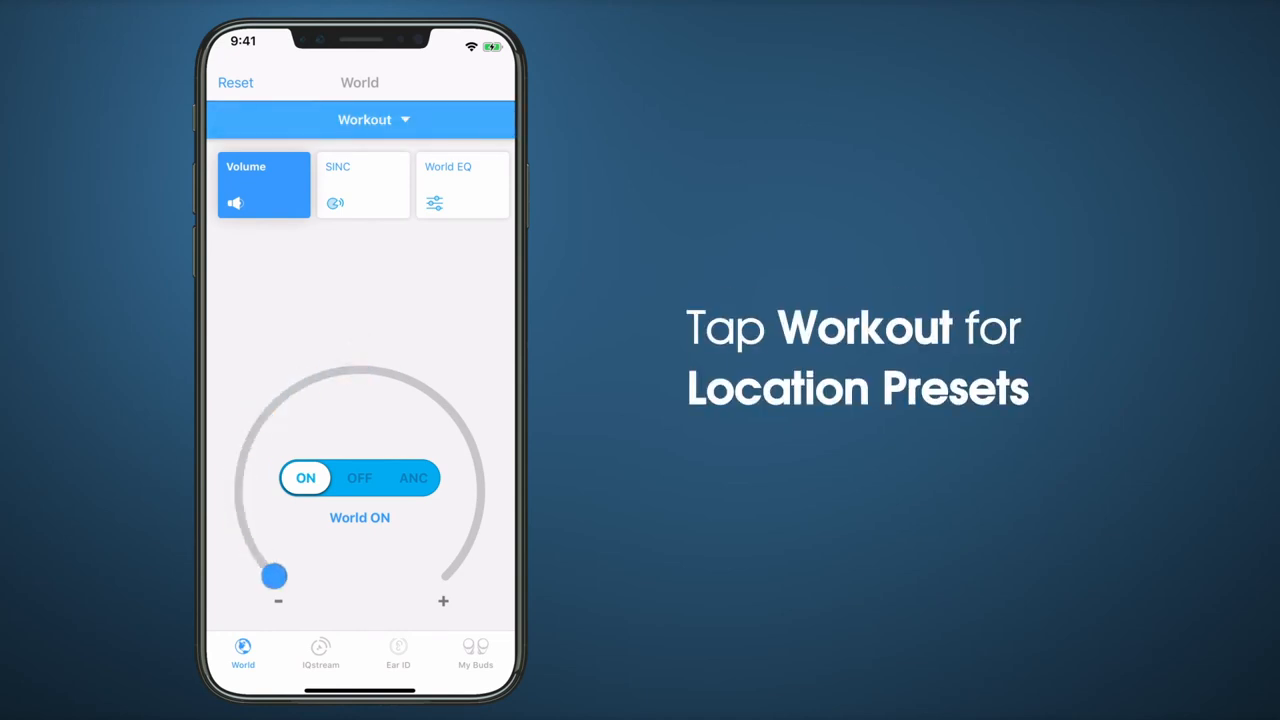
# From the Workout preset list, select Home, Office, Driving, then Plane
pyautogui.click(360, 119)
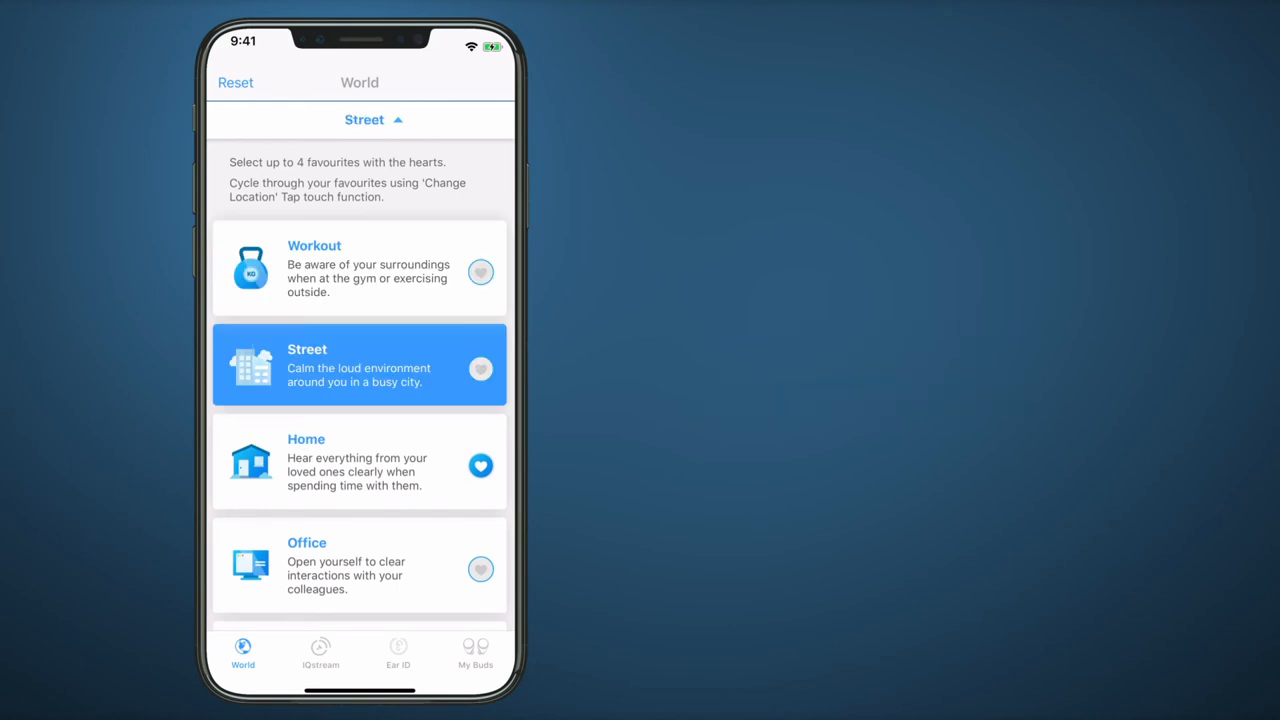
pyautogui.click(358, 461)
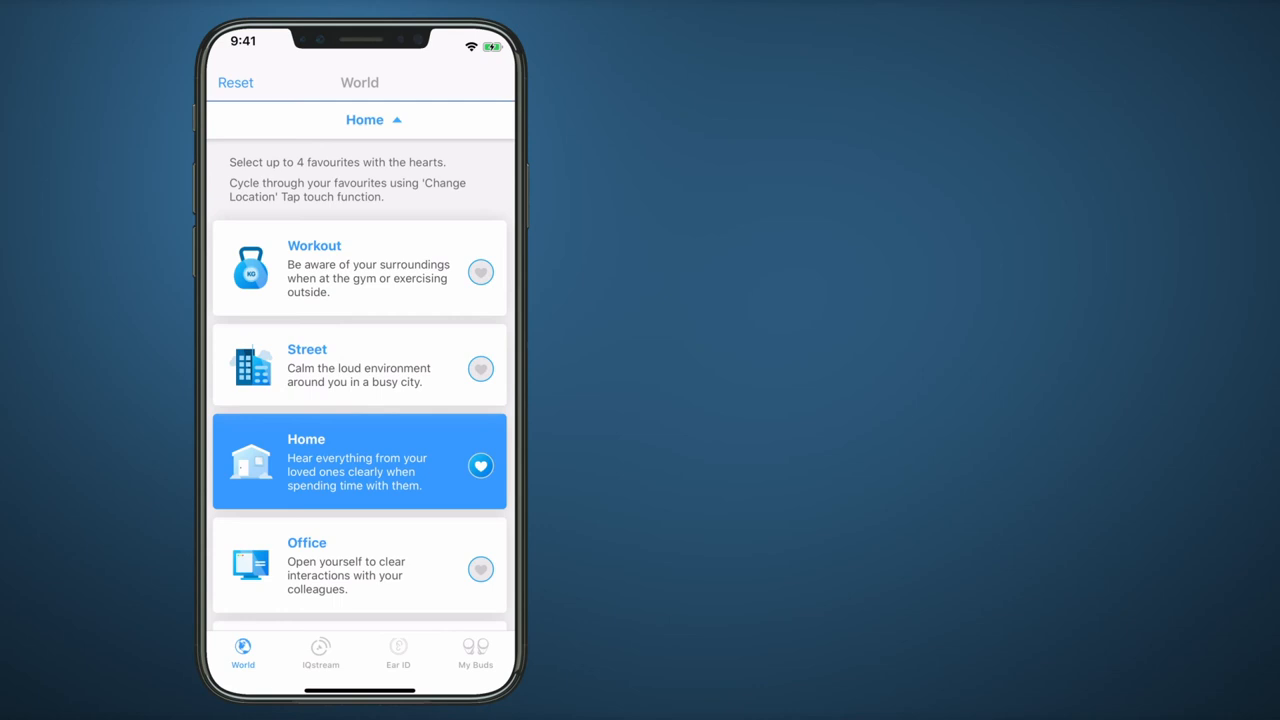
pyautogui.click(359, 565)
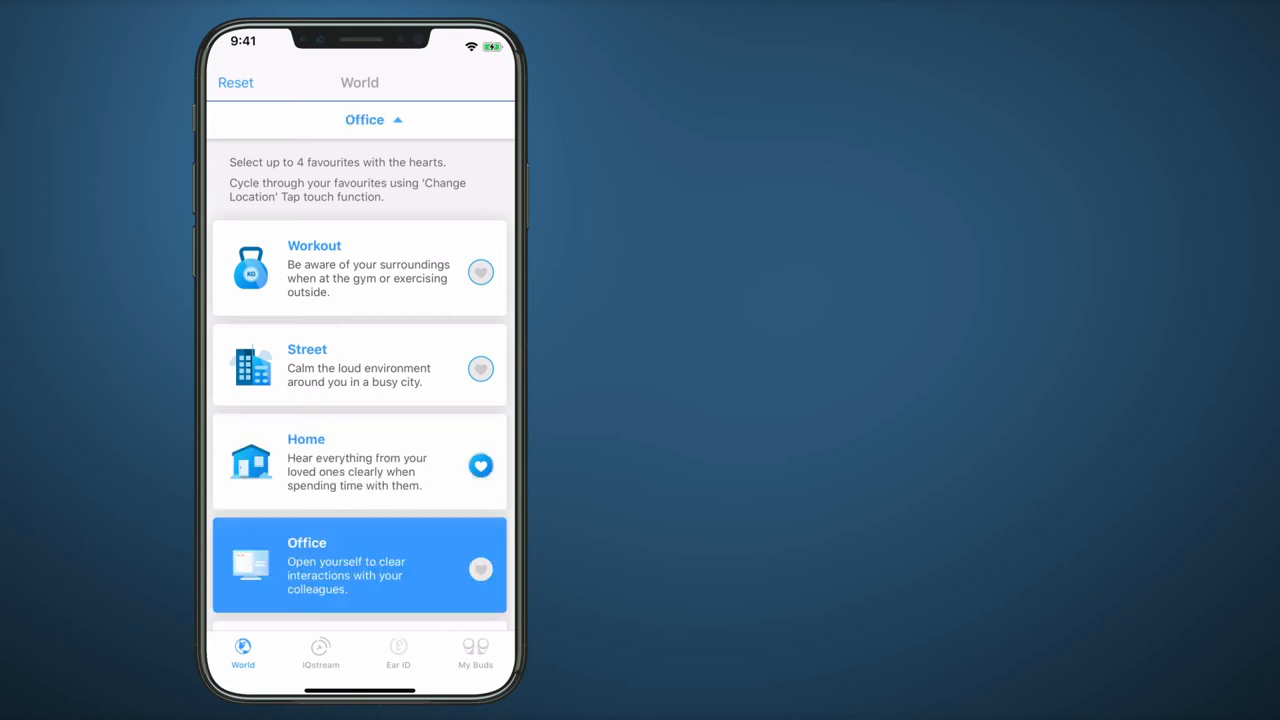
pyautogui.scroll(-3)
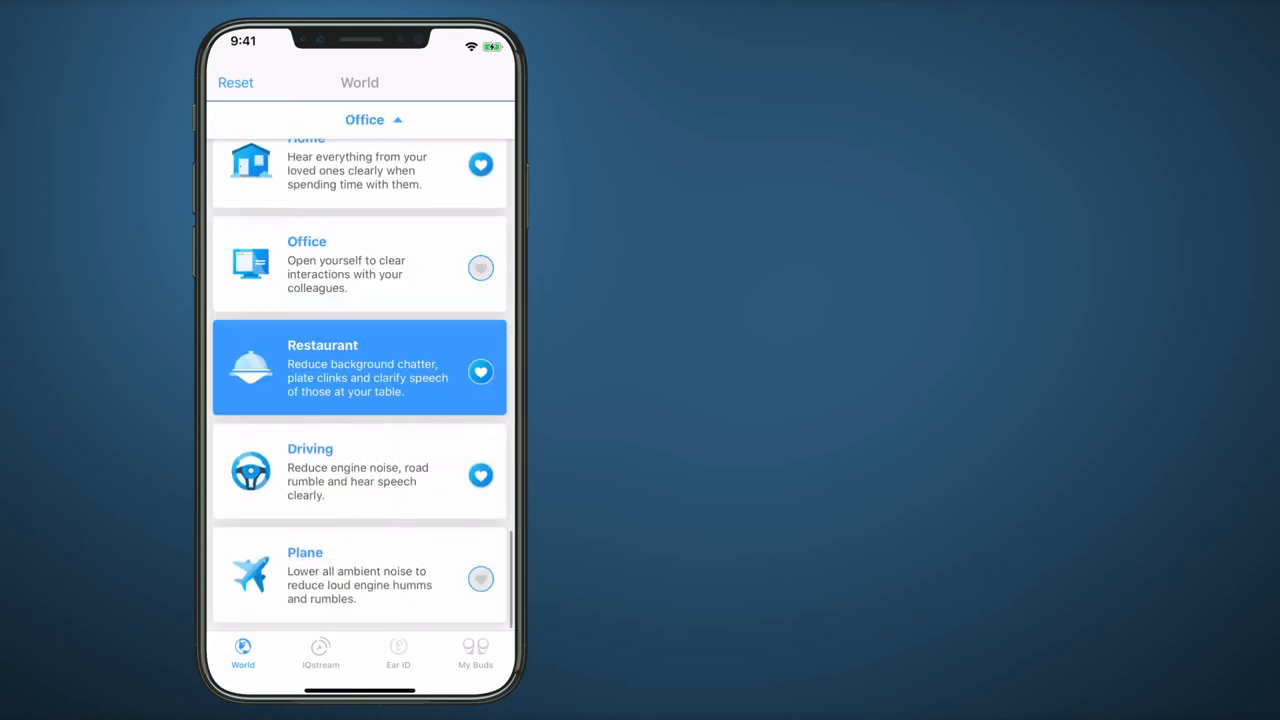
pyautogui.click(359, 471)
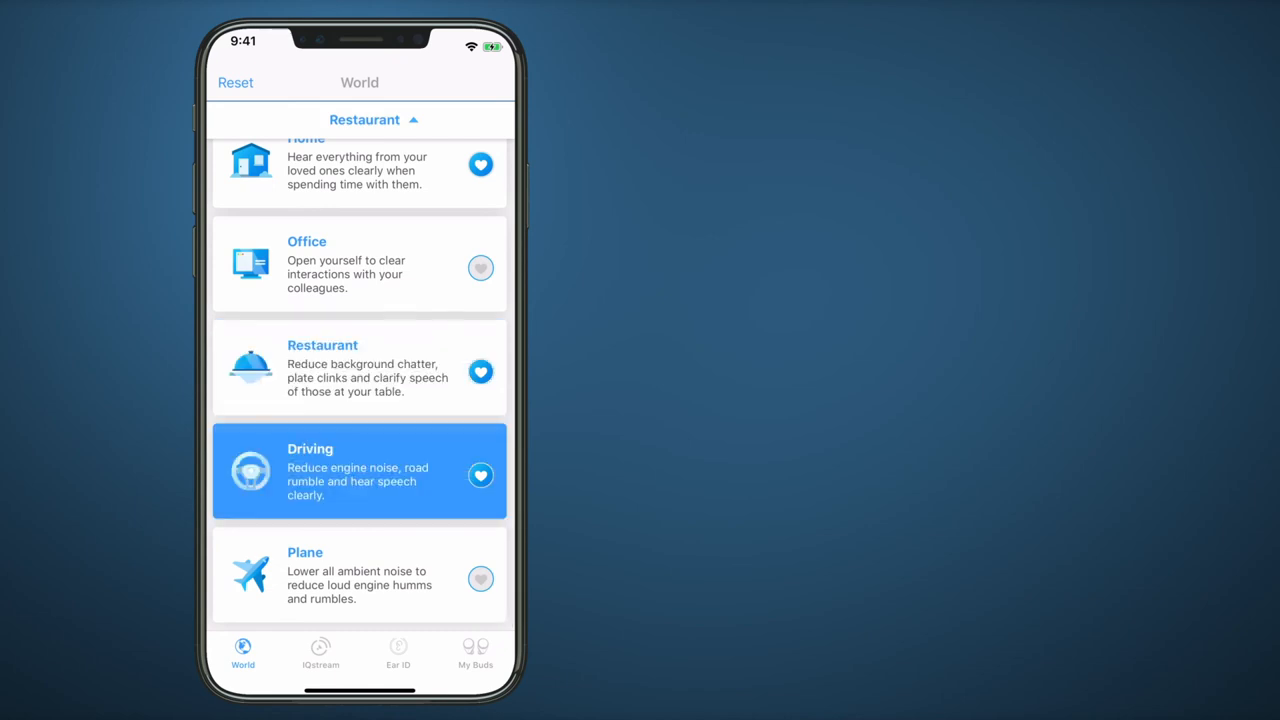
pyautogui.click(359, 575)
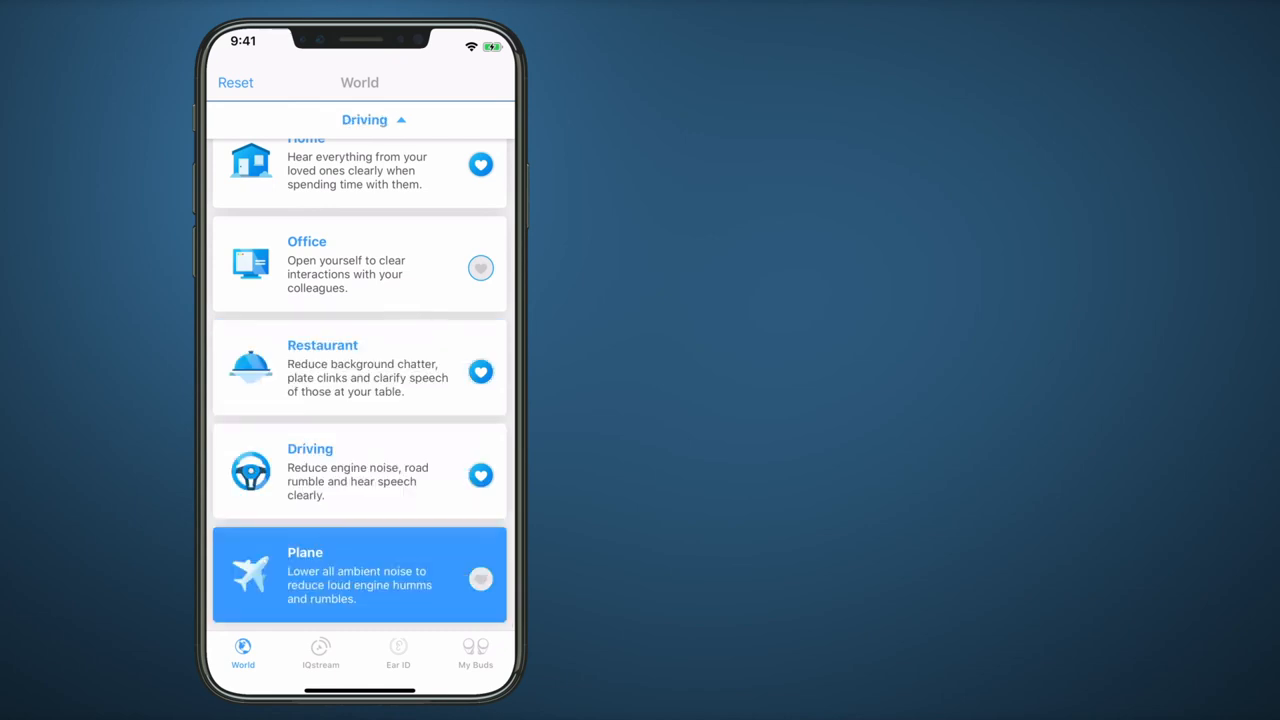